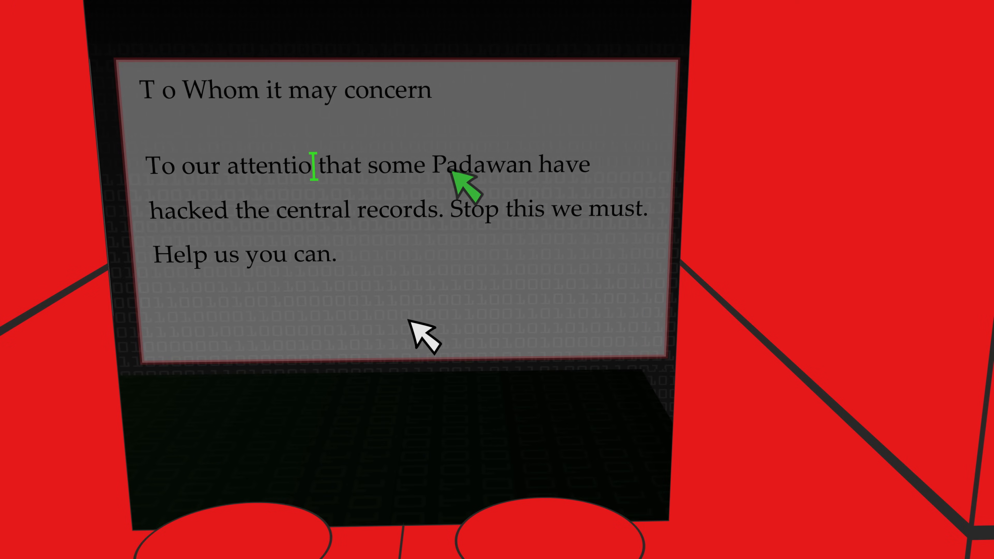
type("it  has come,")
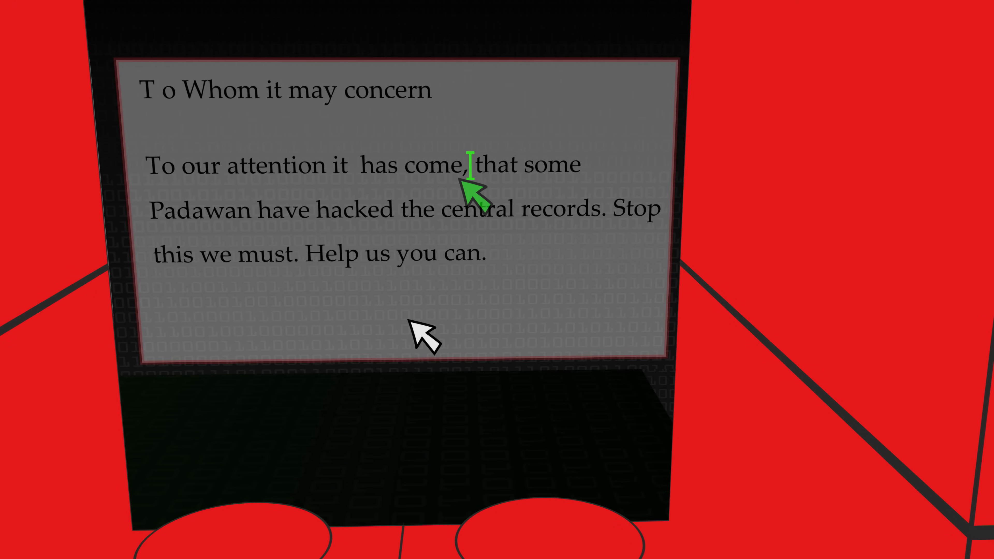